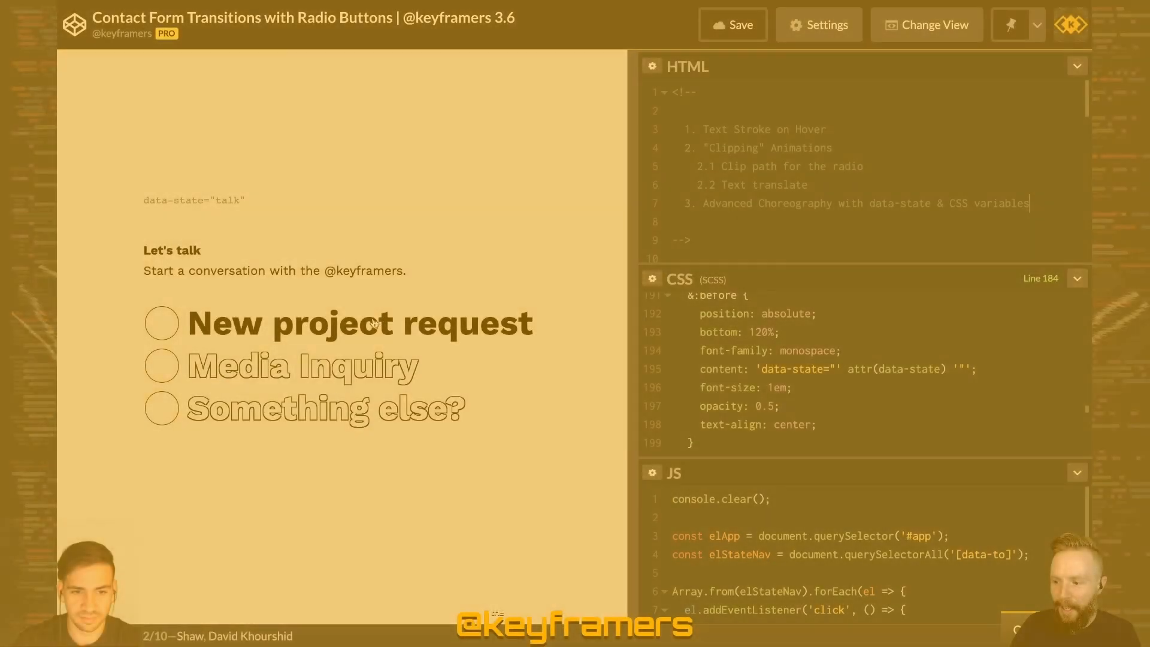
- Pick a purpose to reach the email question, go back, then select New project request
{"action": "left_click", "coordinate": [160, 323]}
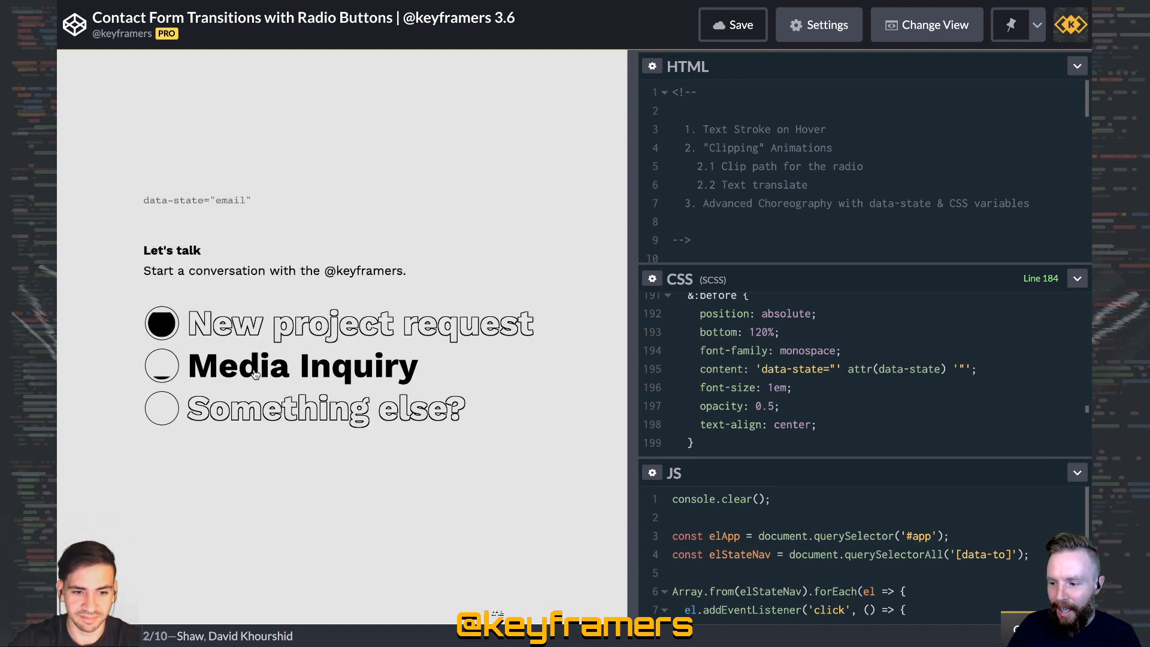
{"action": "left_click", "coordinate": [160, 324]}
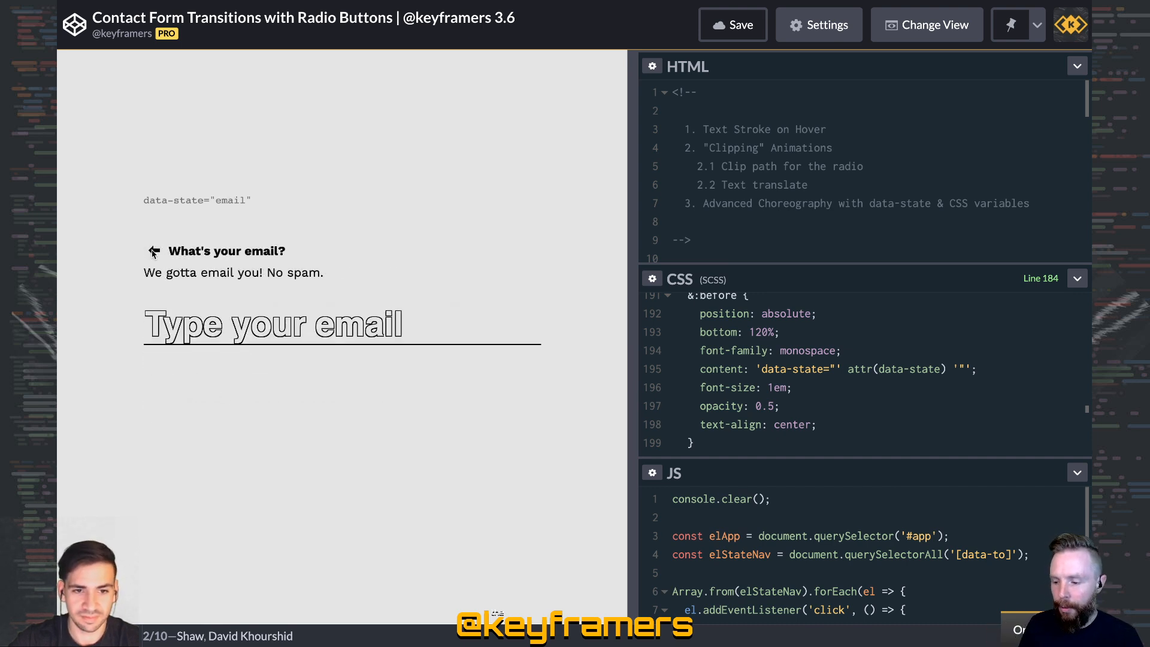
{"action": "left_click", "coordinate": [153, 251]}
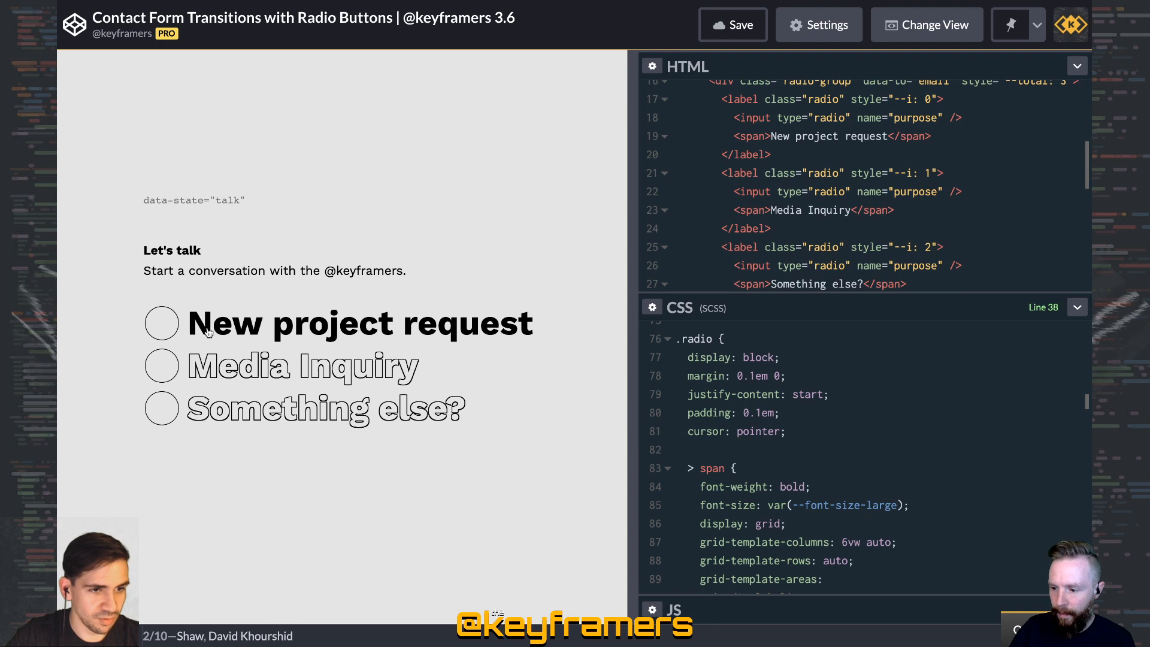
{"action": "left_click", "coordinate": [160, 323]}
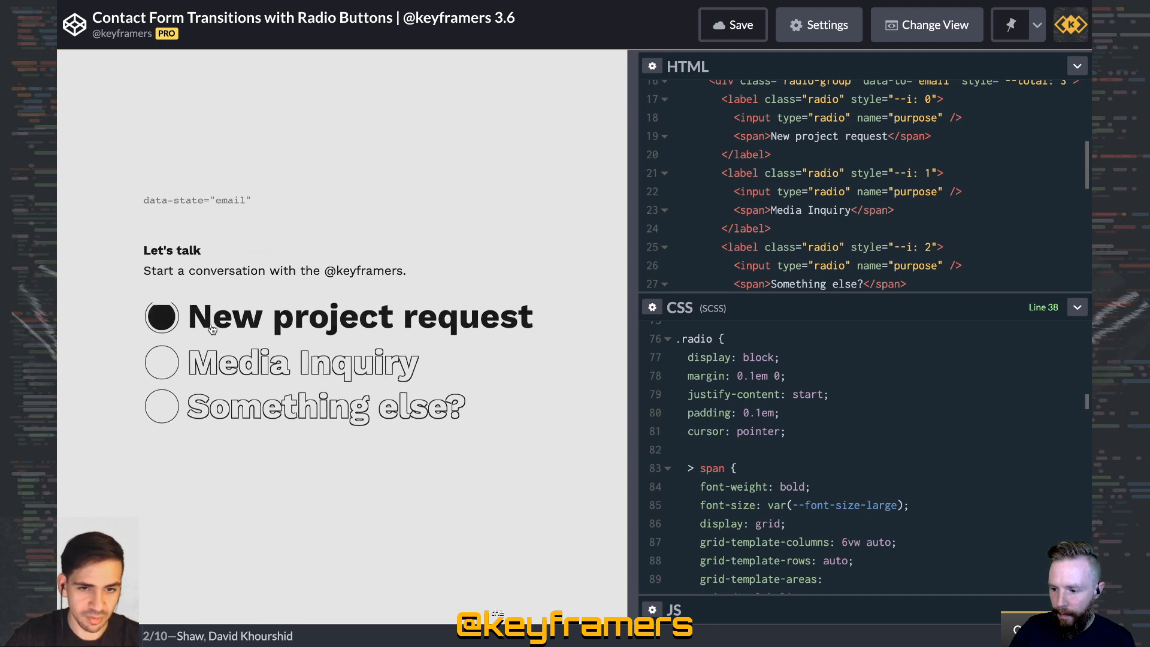
{"action": "left_click", "coordinate": [160, 317]}
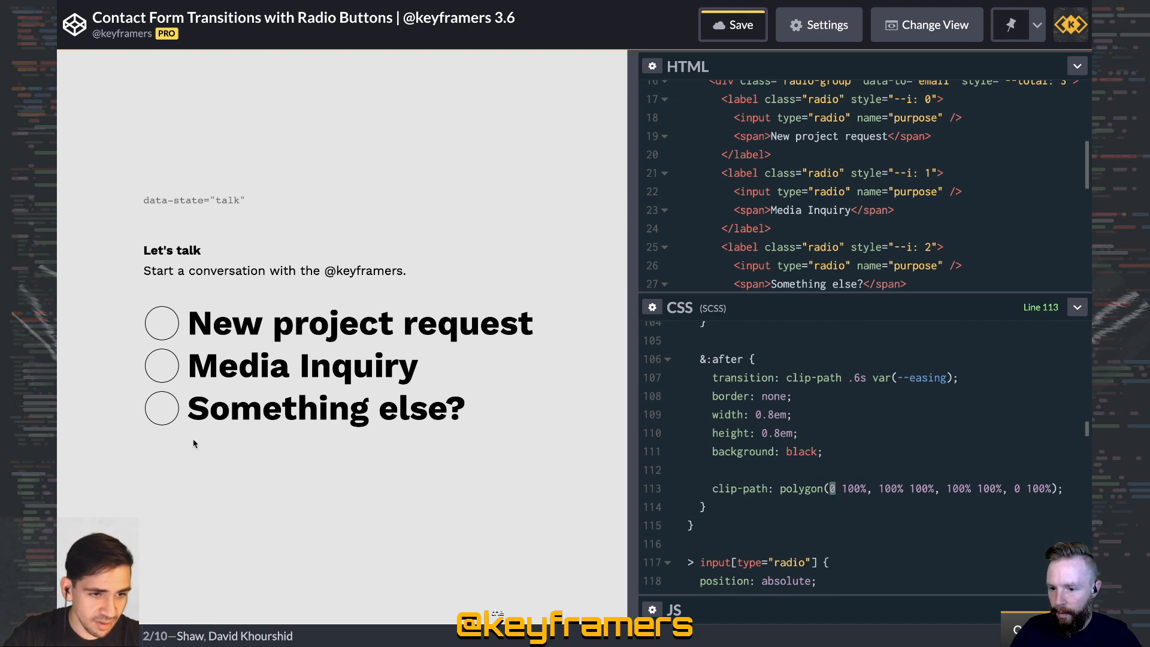
- Select the first value of the collapsed polygon(0 100%, 100% 100%, 100% 100%, 0 100%) clip-path
{"action": "double_click", "coordinate": [850, 487]}
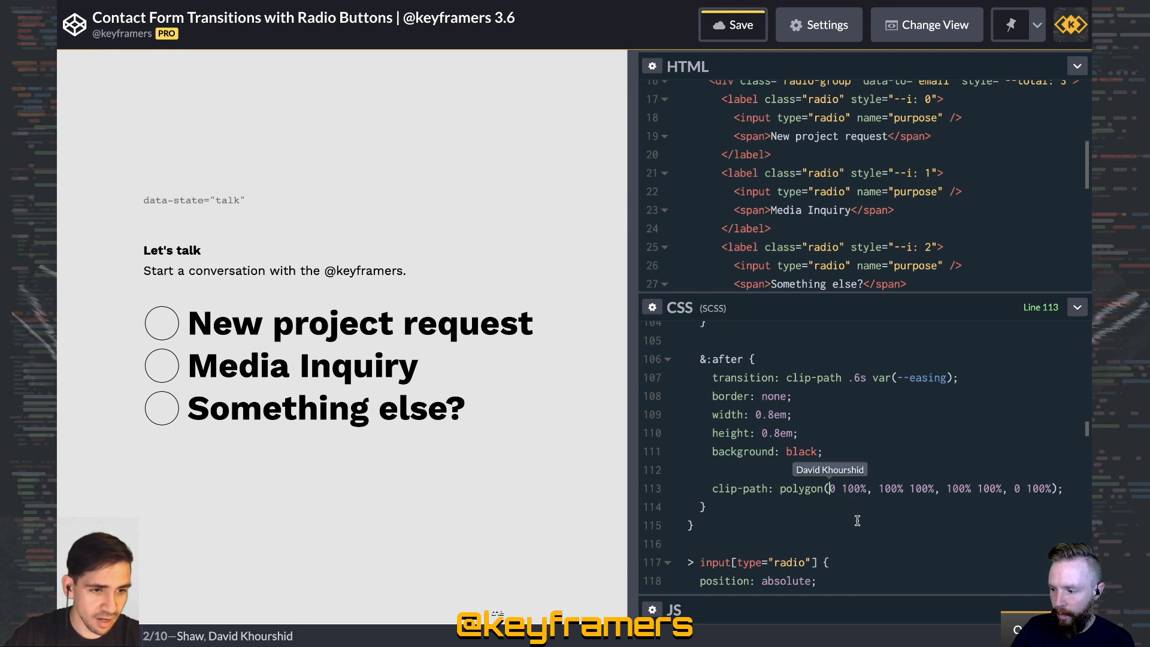
{"action": "mouse_move", "coordinate": [851, 522]}
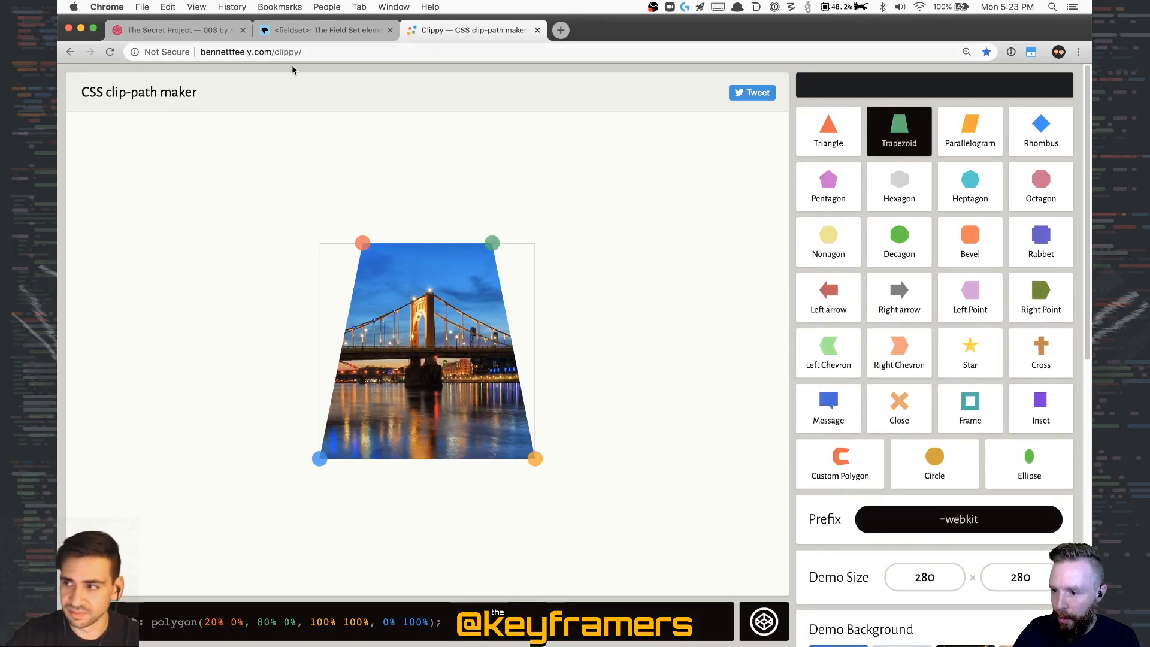
- Drag the trapezoid's top points out into a square, then down to the bottom edge
{"action": "left_click_drag", "start_coordinate": [363, 242], "coordinate": [320, 243]}
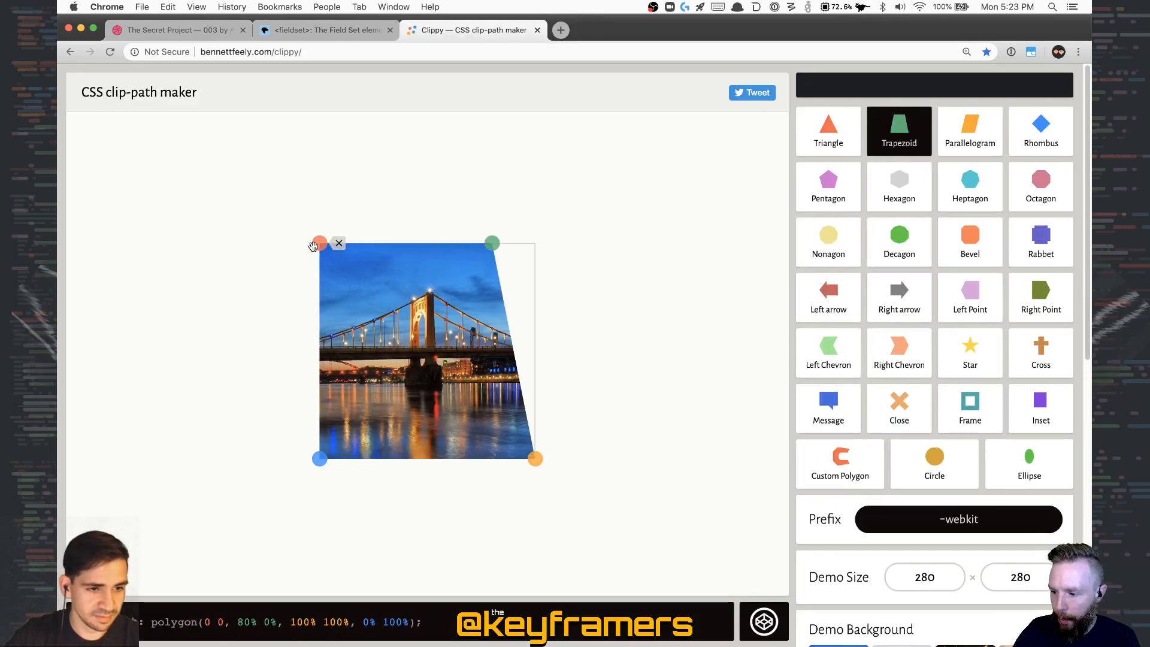
{"action": "left_click_drag", "start_coordinate": [491, 243], "coordinate": [535, 243]}
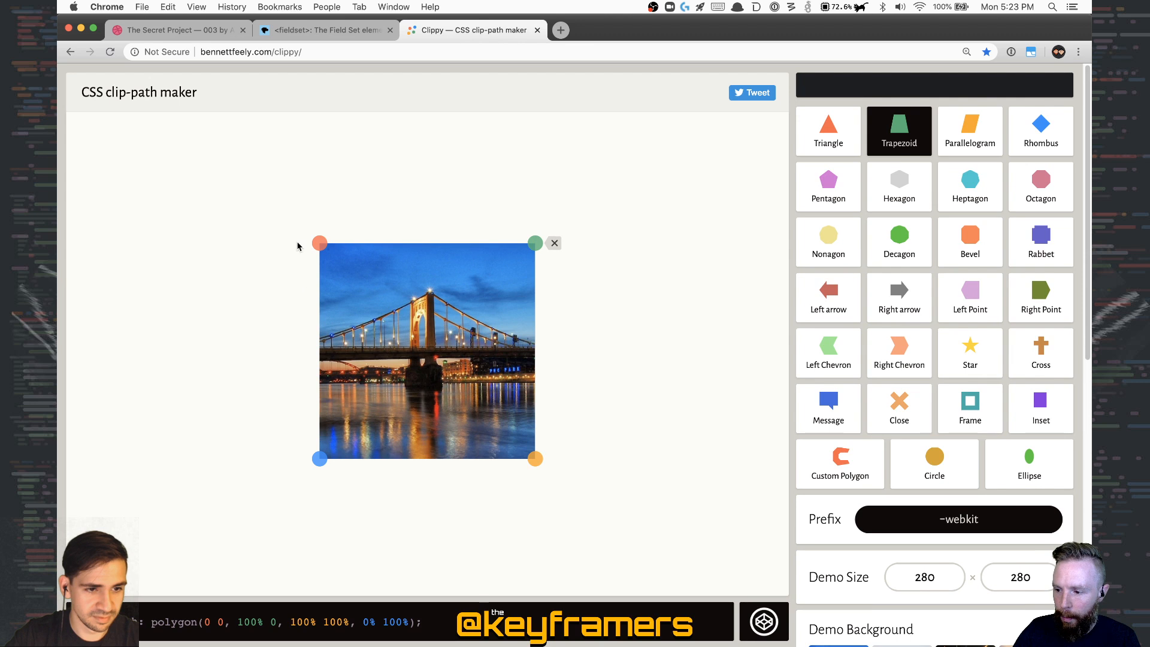
{"action": "mouse_move", "coordinate": [312, 259]}
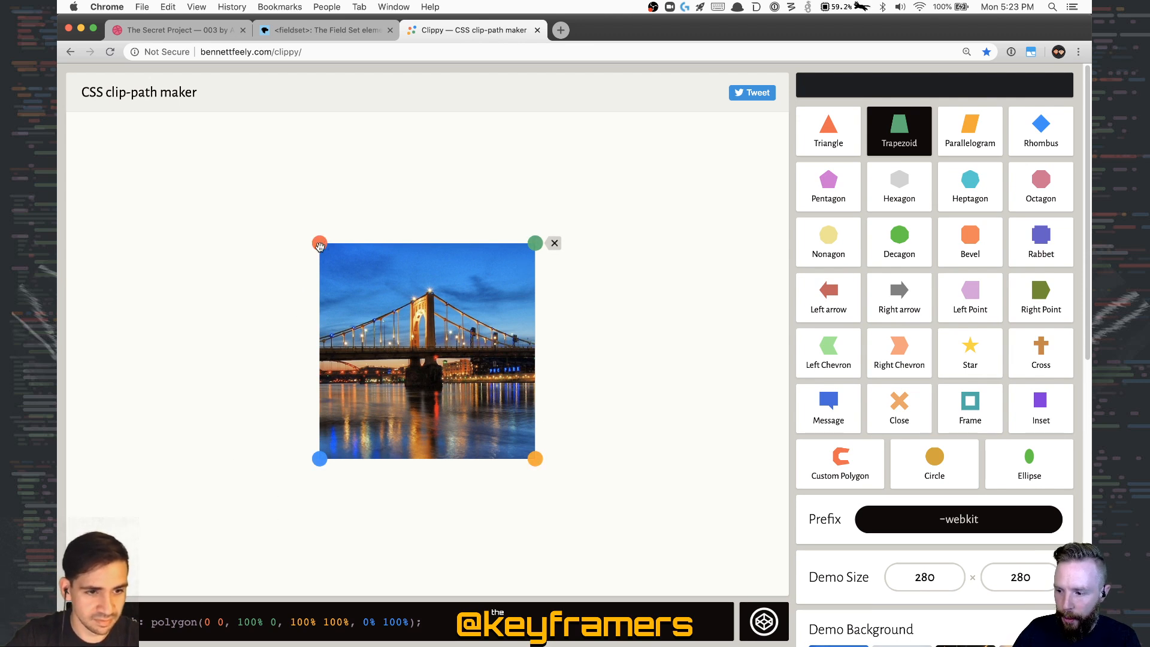
{"action": "left_click_drag", "start_coordinate": [319, 243], "coordinate": [319, 258]}
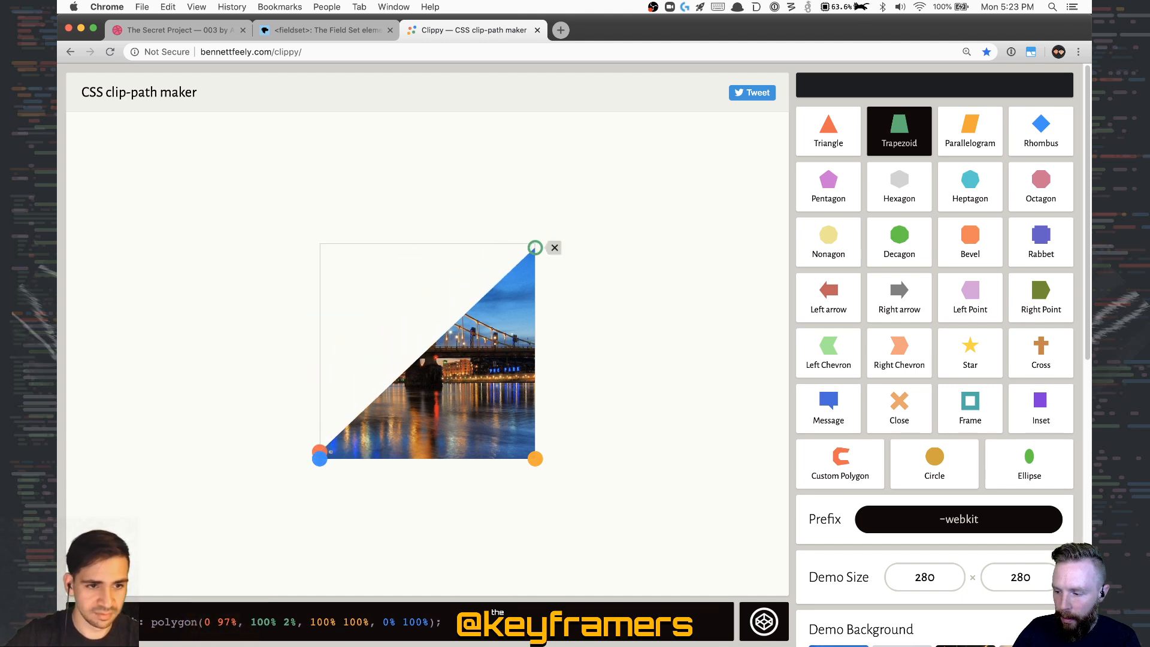
{"action": "left_click_drag", "start_coordinate": [536, 247], "coordinate": [535, 458]}
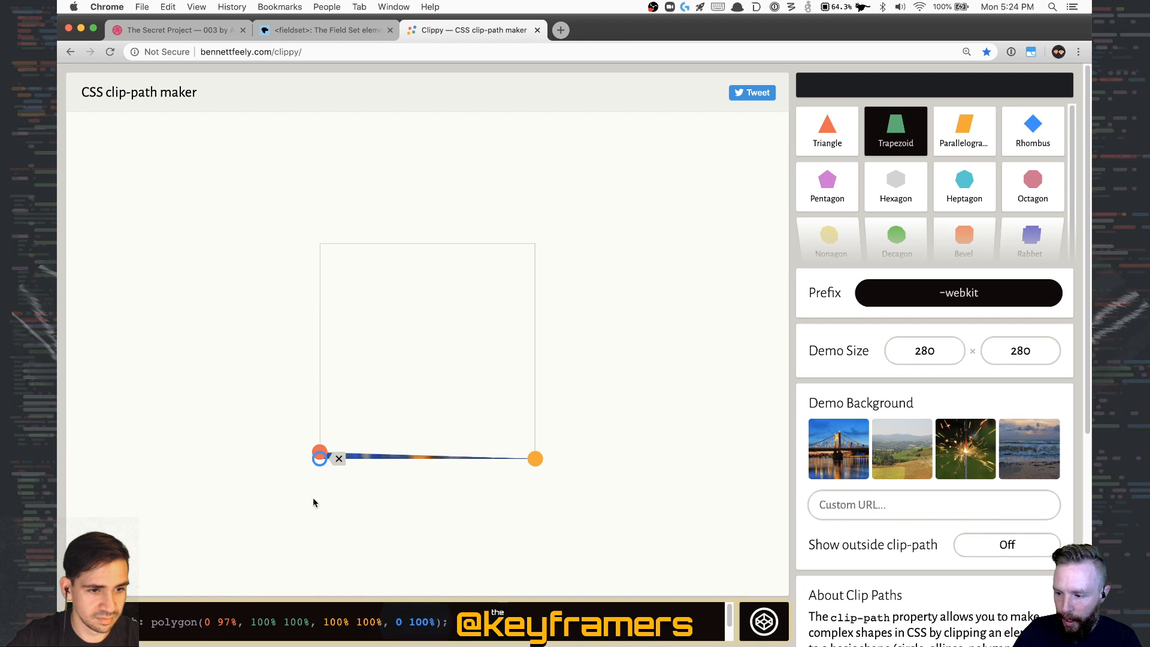
- Raise the left and right points back up into a slanted top
{"action": "left_click_drag", "start_coordinate": [319, 453], "coordinate": [319, 401]}
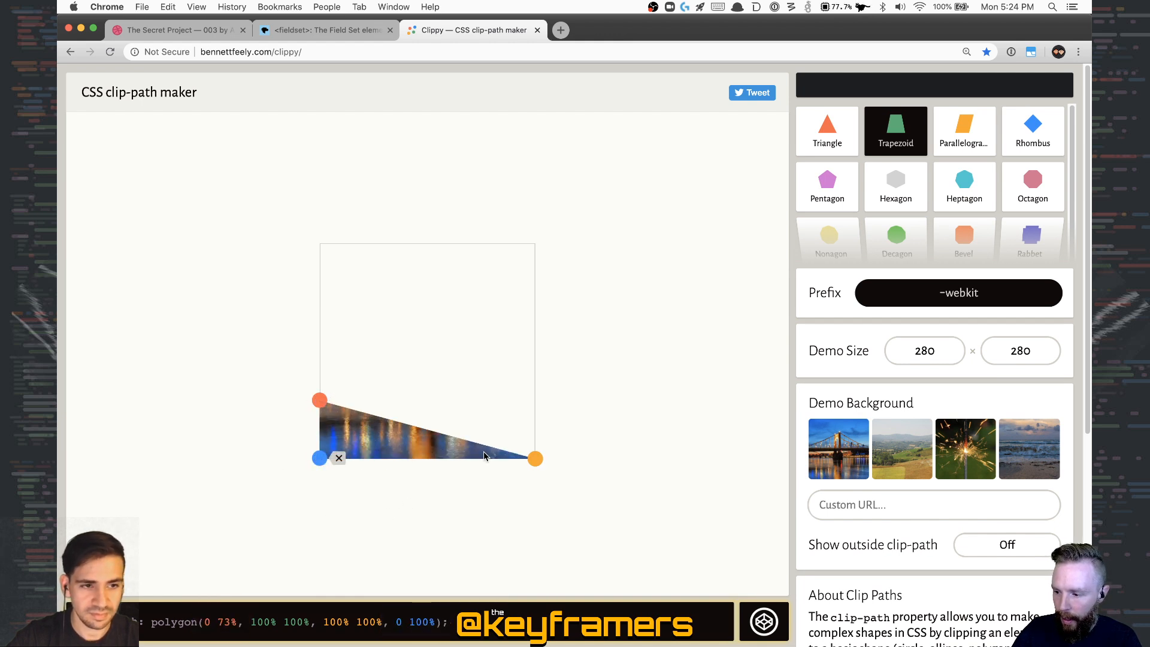
{"action": "left_click_drag", "start_coordinate": [536, 458], "coordinate": [525, 363]}
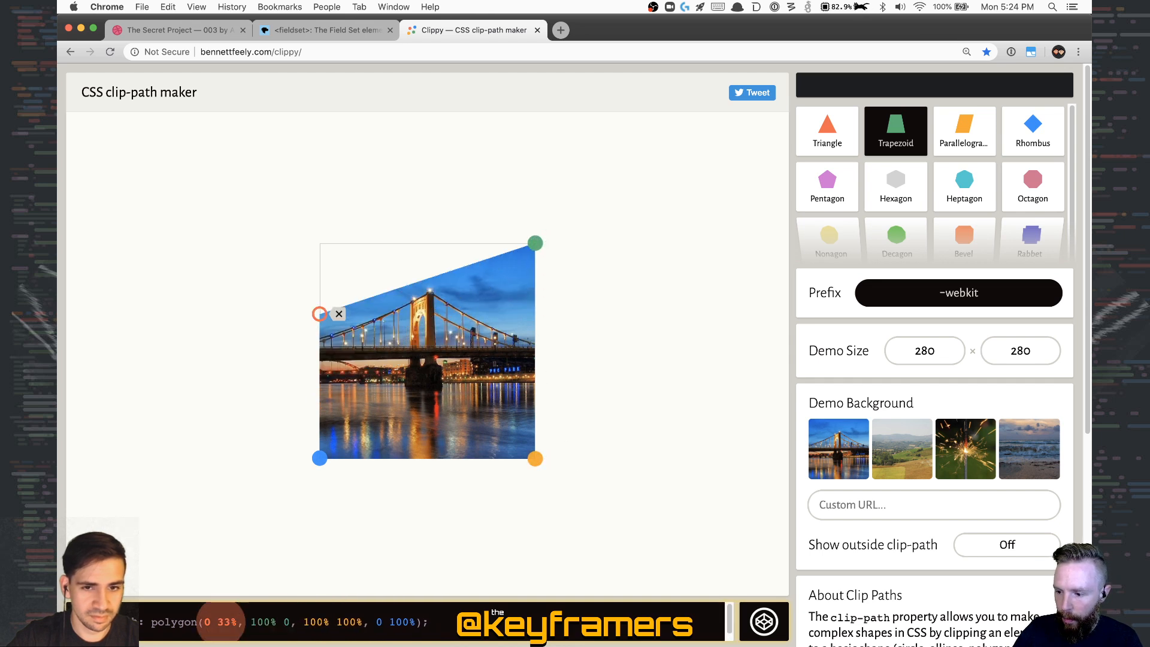
{"action": "left_click_drag", "start_coordinate": [319, 314], "coordinate": [319, 243]}
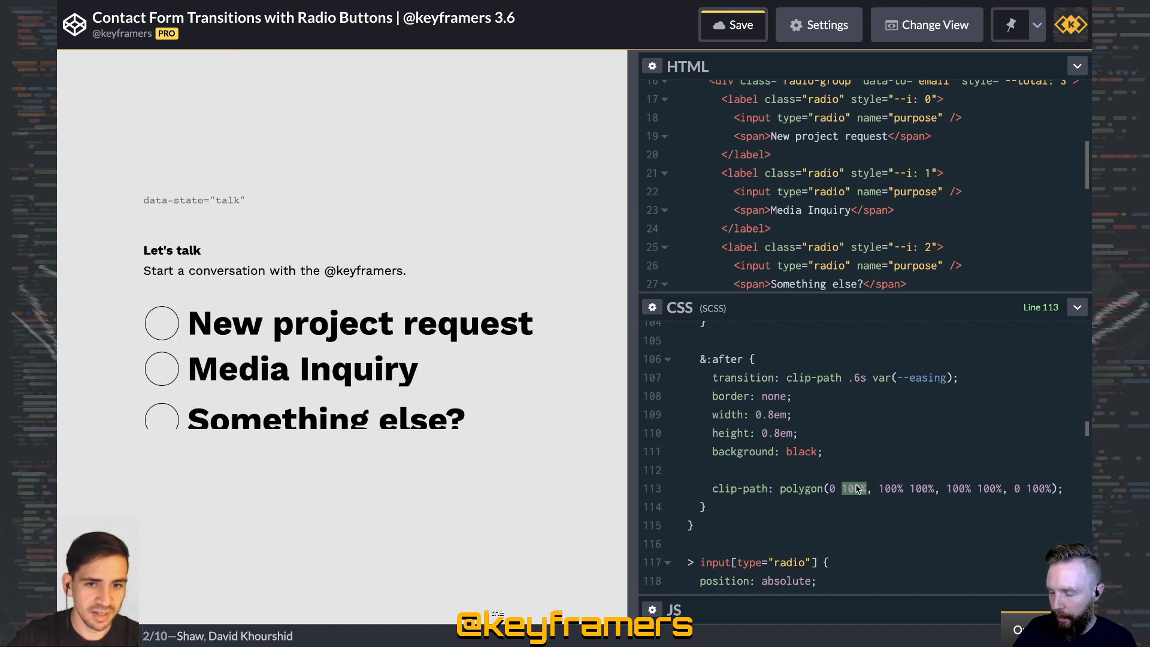
- Review the input[type="radio"]:checked full-square clip-path rule in the SCSS pane
{"action": "scroll", "scroll_direction": "down", "scroll_amount": 3}
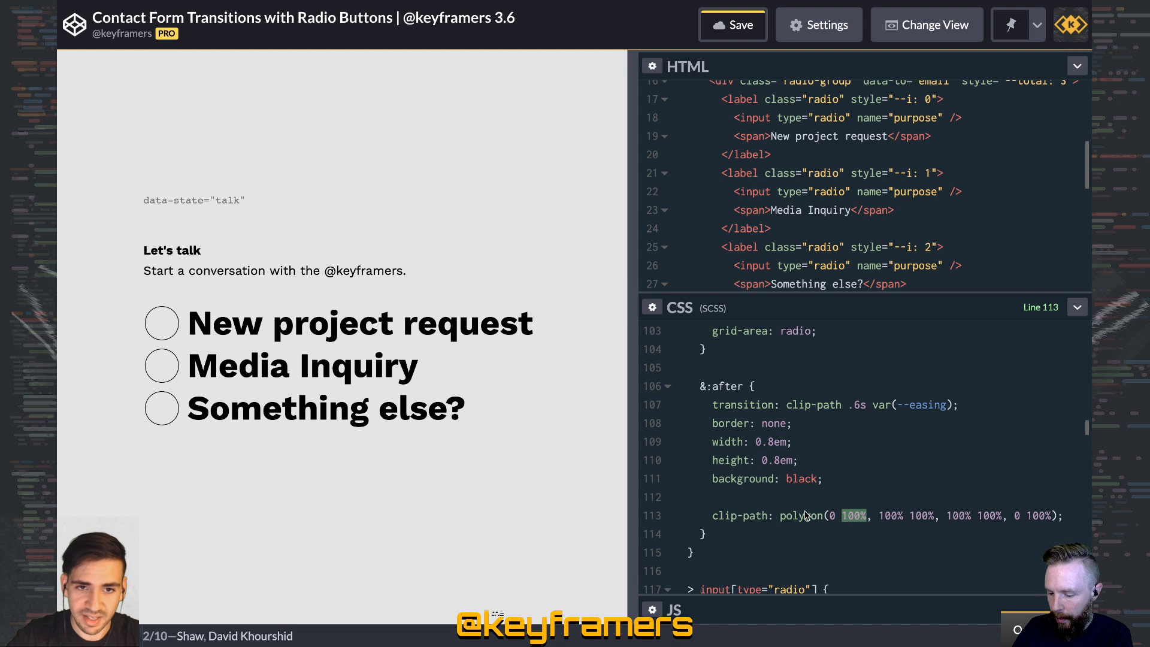
{"action": "scroll", "scroll_direction": "down", "scroll_amount": 3}
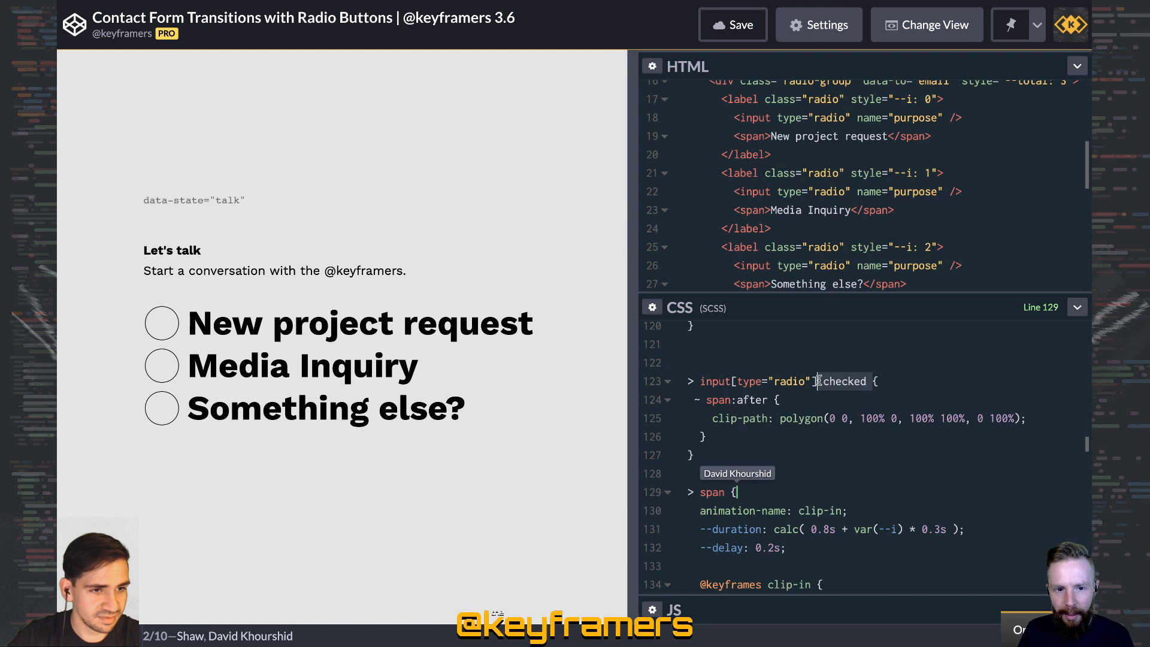
{"action": "double_click", "coordinate": [844, 381]}
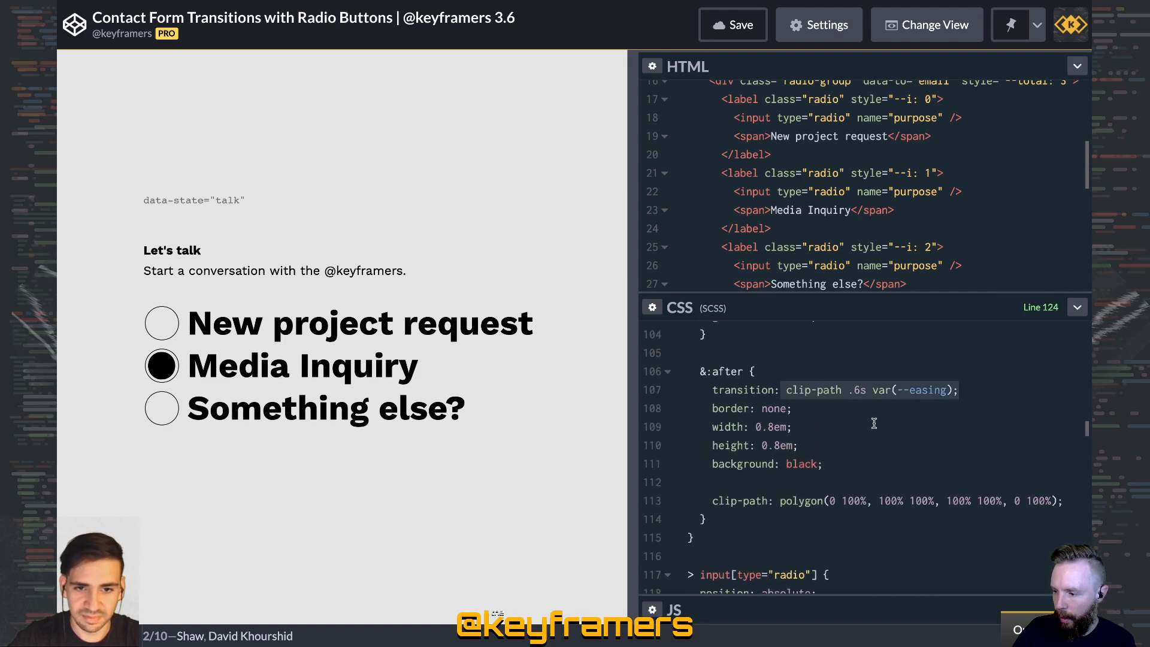
{"action": "scroll", "scroll_direction": "down", "scroll_amount": 3}
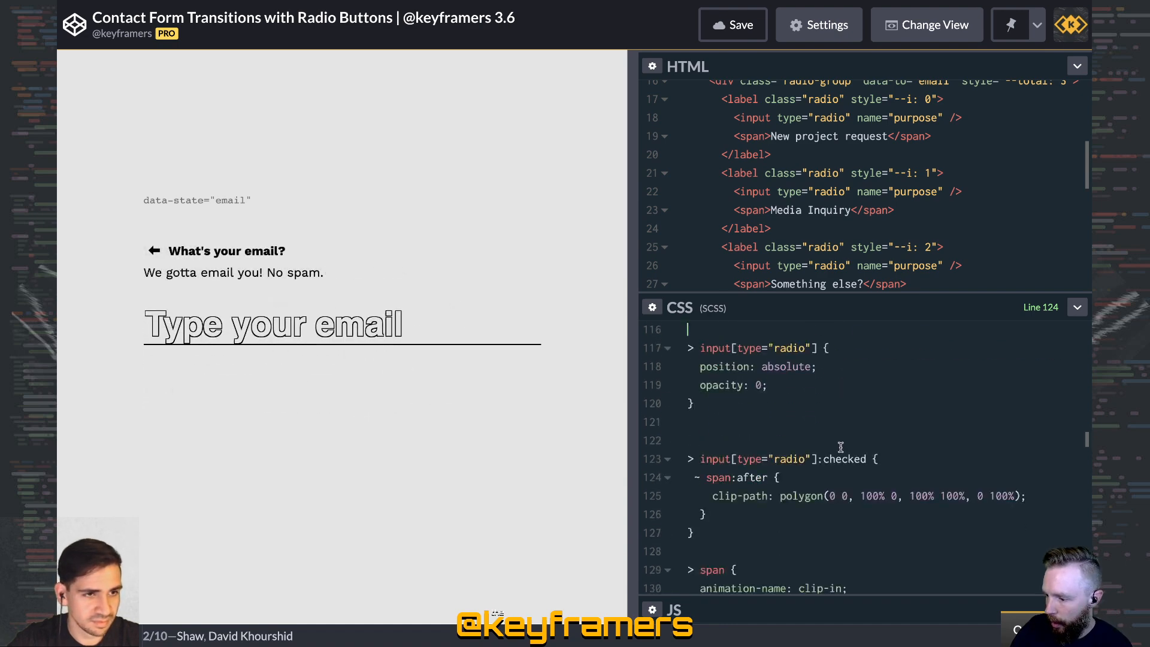
- Scroll the CSS through the label.email and input[type="email"] styles
{"action": "scroll", "scroll_direction": "down", "scroll_amount": 3}
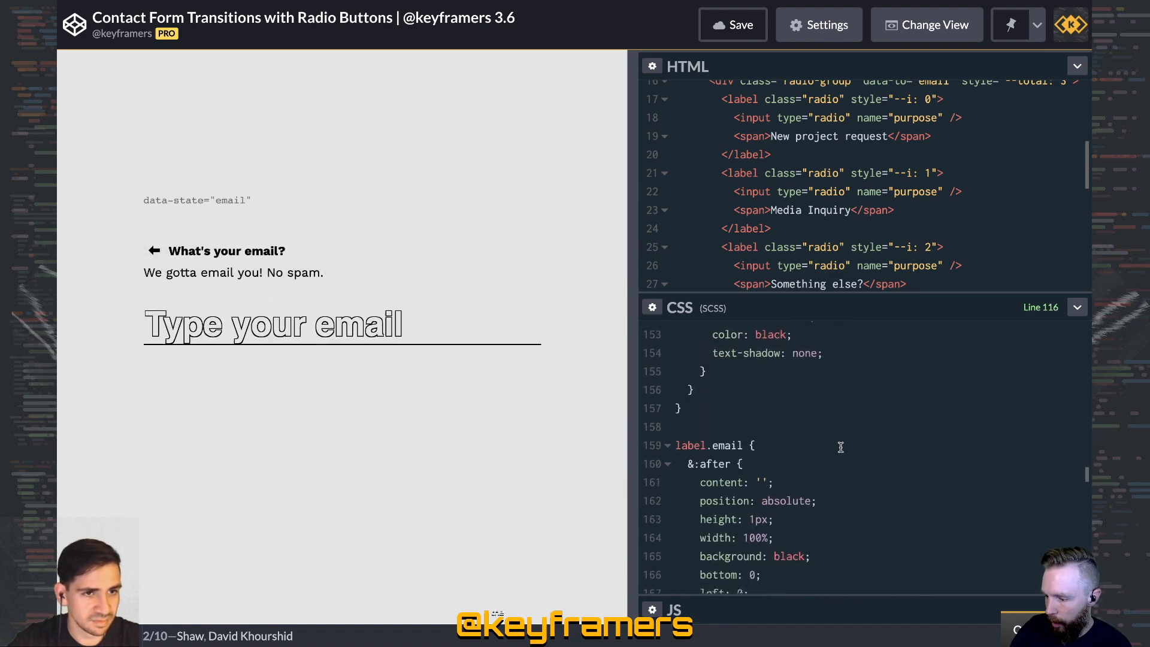
{"action": "scroll", "scroll_direction": "down", "scroll_amount": 3}
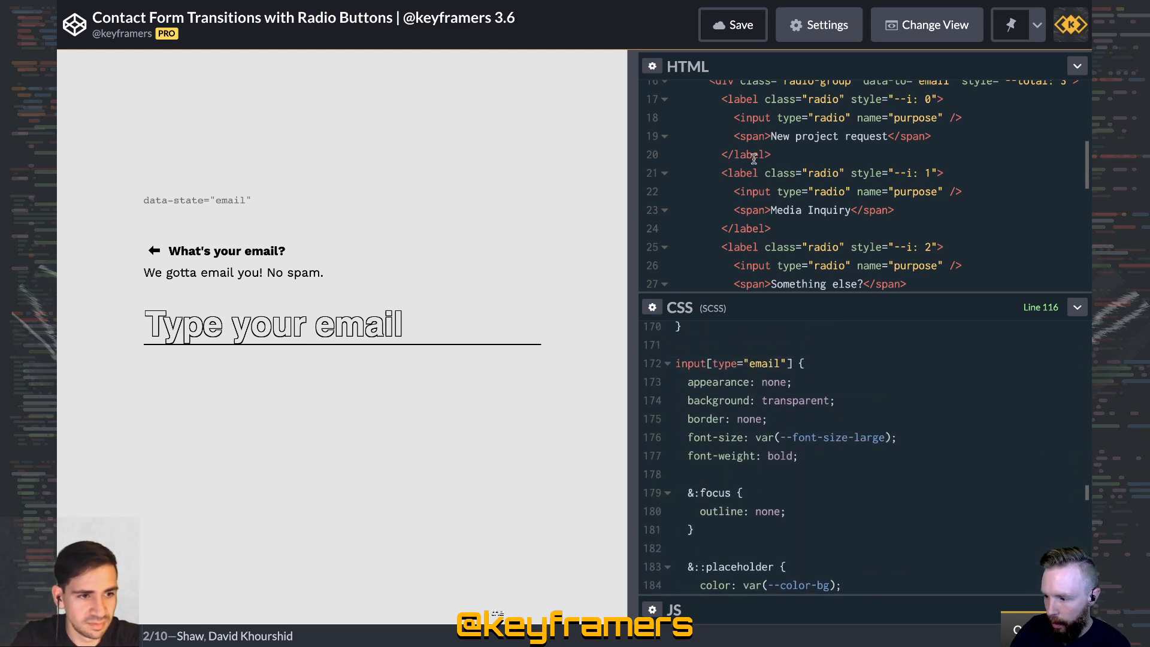
{"action": "scroll", "scroll_direction": "down", "scroll_amount": 3}
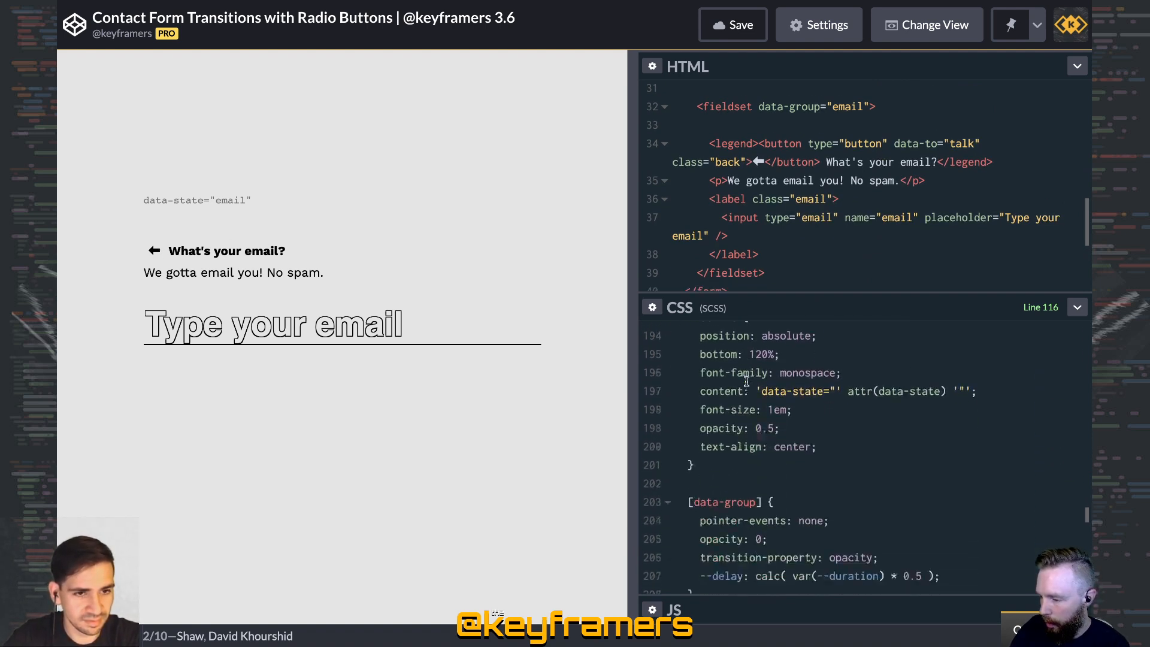
{"action": "scroll", "scroll_direction": "down", "scroll_amount": 3}
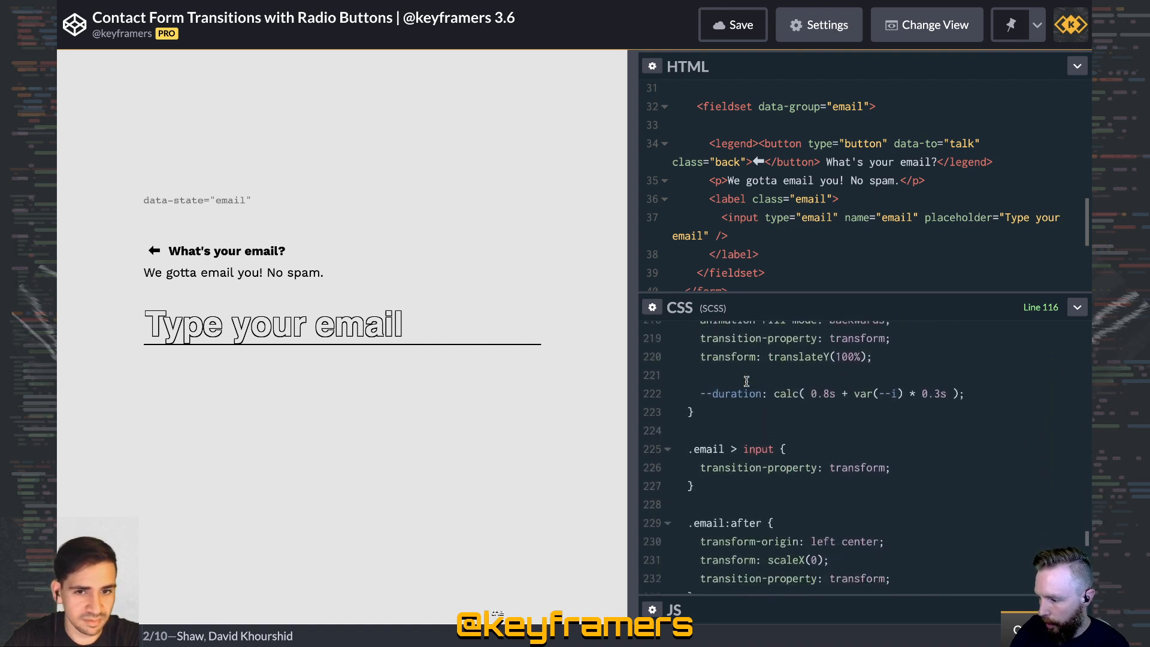
{"action": "scroll", "scroll_direction": "down", "scroll_amount": 3}
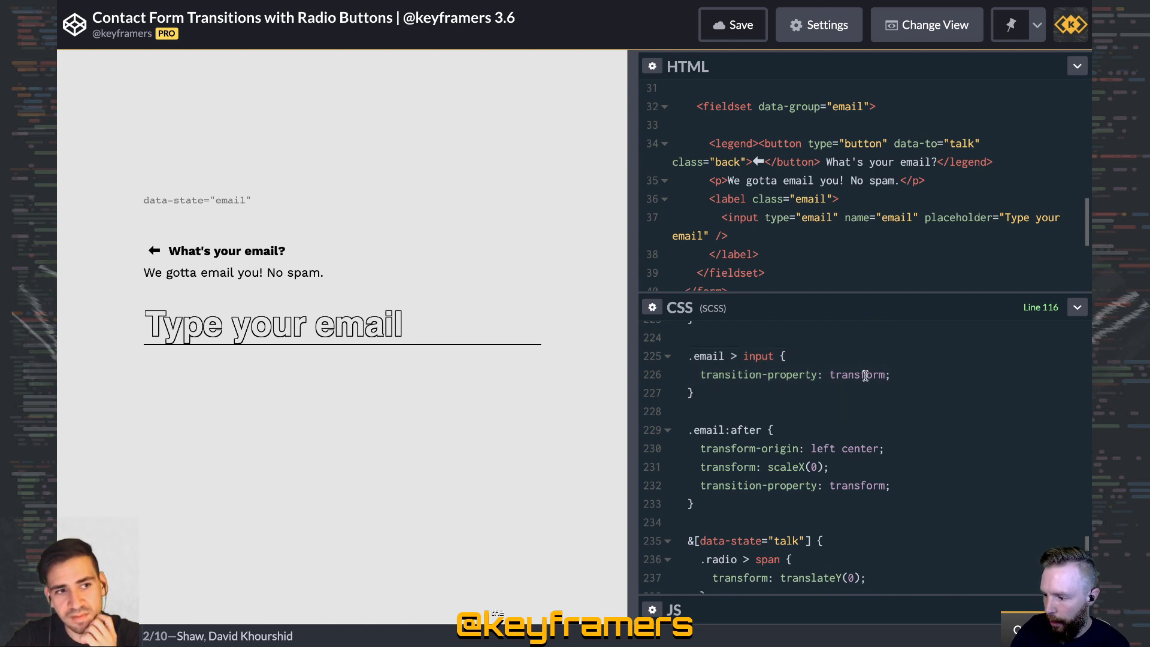
{"action": "scroll", "scroll_direction": "down", "scroll_amount": 3}
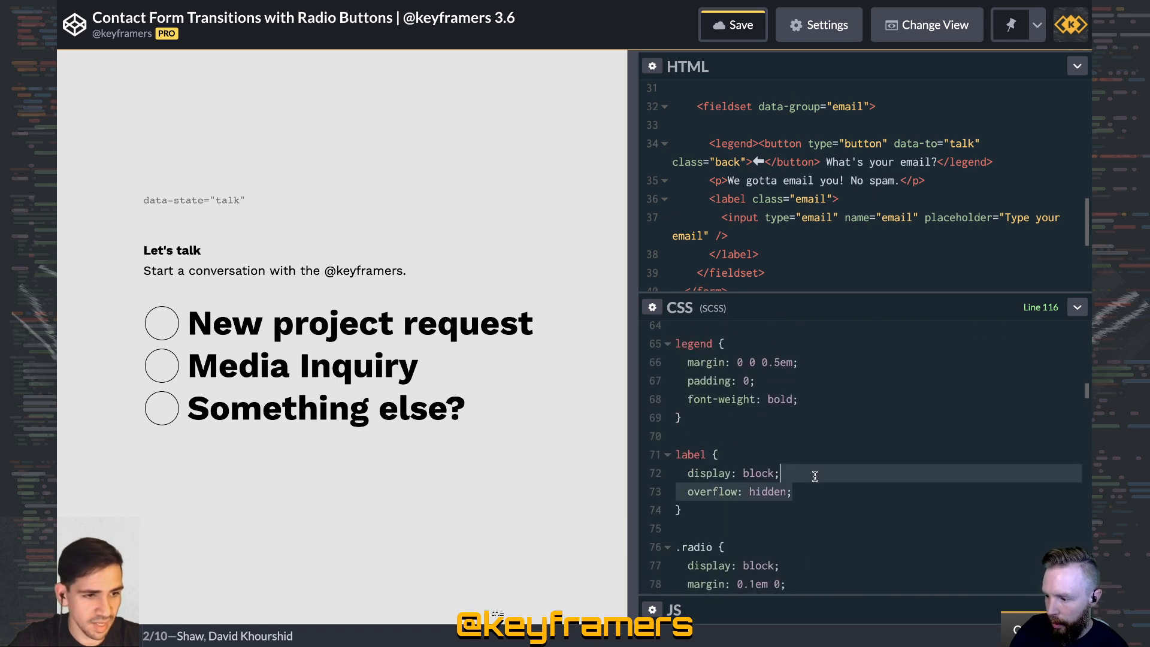
{"action": "mouse_move", "coordinate": [827, 248]}
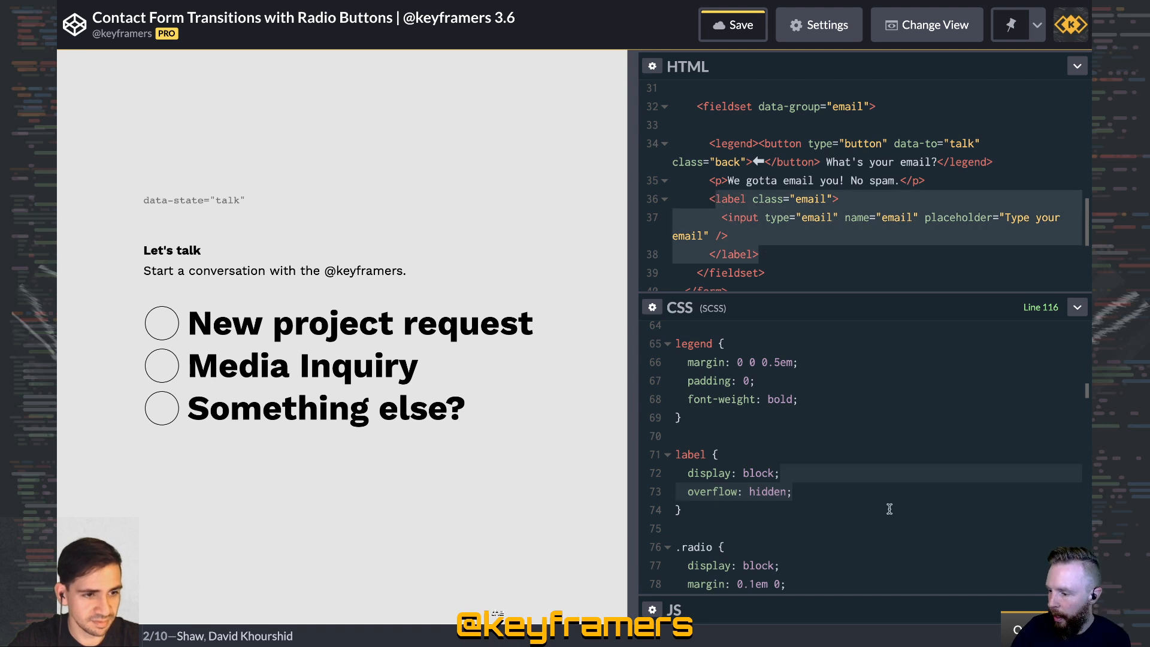
- Scroll to the data-state talk/email transform rules and choose New project request
{"action": "scroll", "scroll_direction": "down", "scroll_amount": 3}
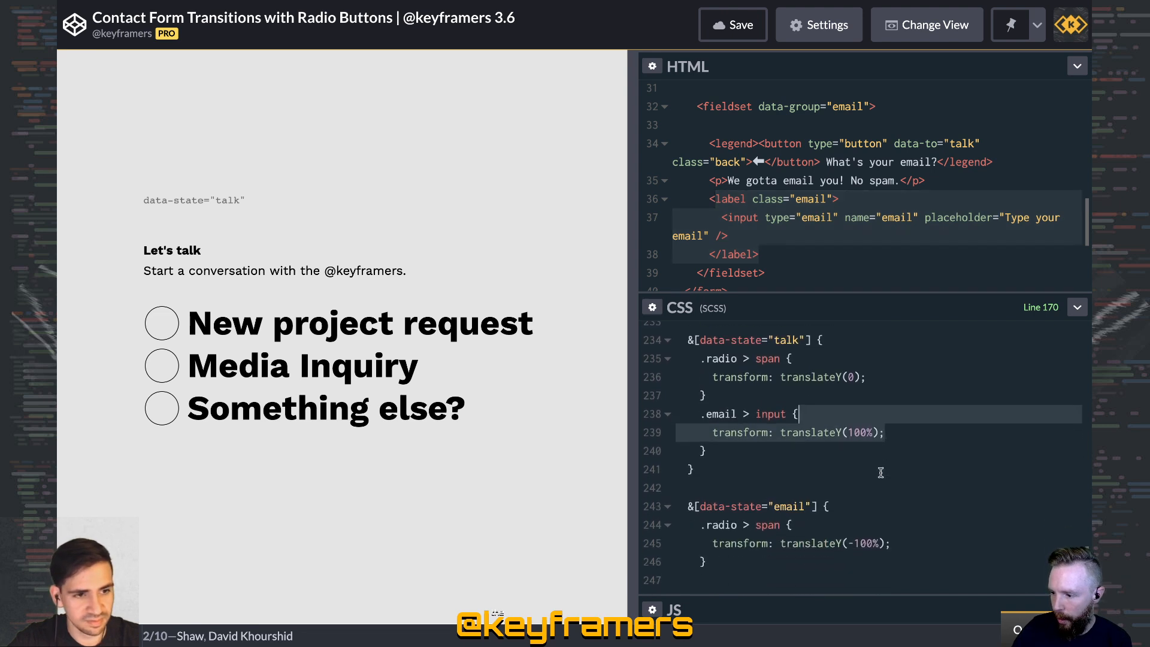
{"action": "scroll", "scroll_direction": "down", "scroll_amount": 3}
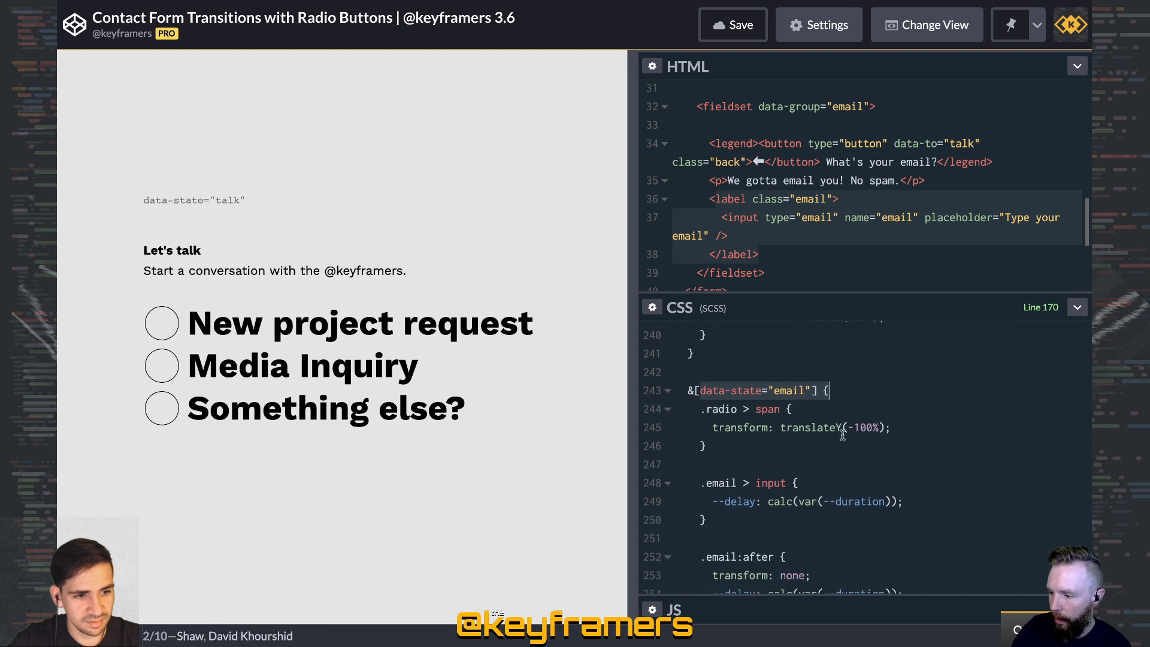
{"action": "scroll", "scroll_direction": "down", "scroll_amount": 3}
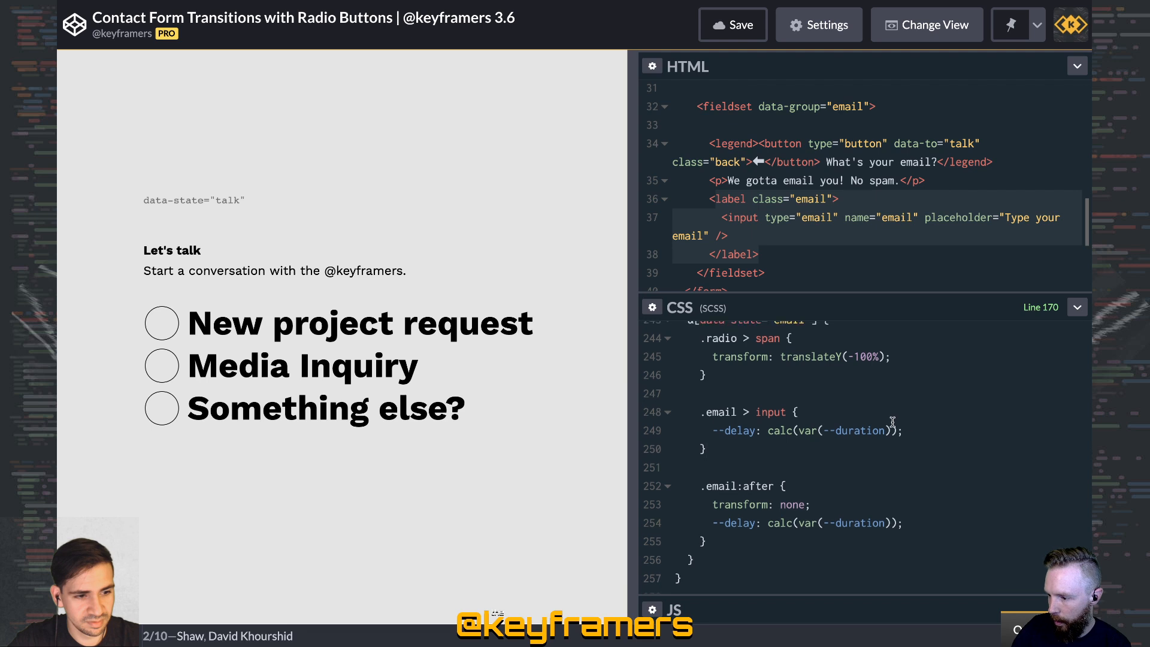
{"action": "scroll", "scroll_direction": "down", "scroll_amount": 3}
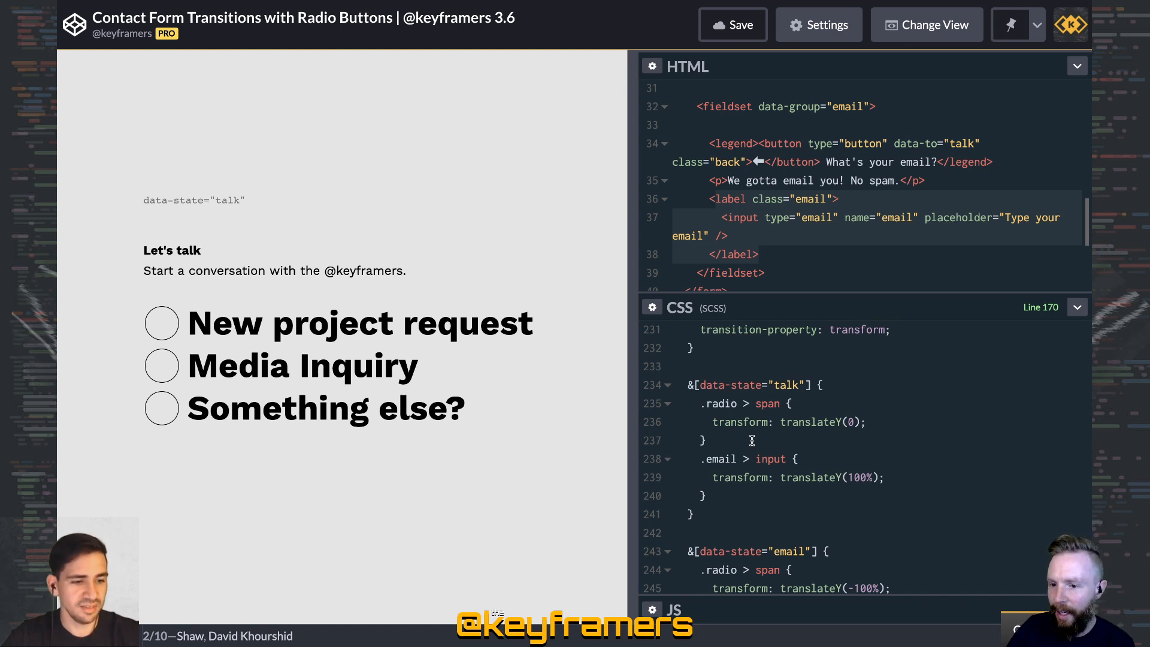
{"action": "left_click", "coordinate": [160, 323]}
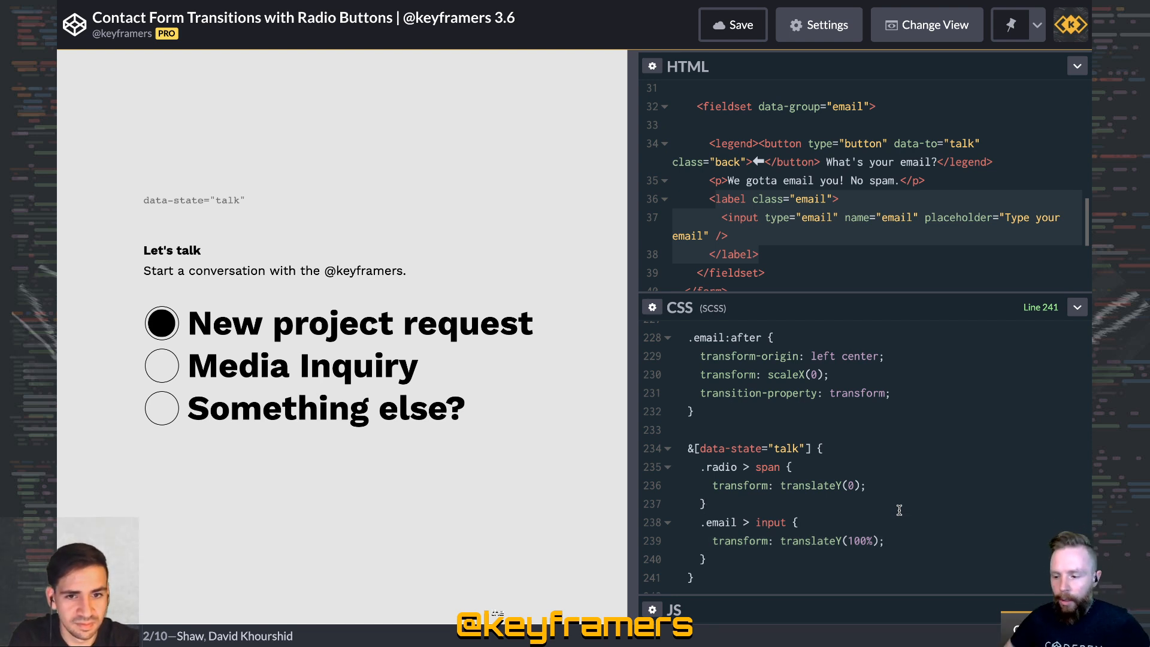
{"action": "left_click", "coordinate": [161, 323]}
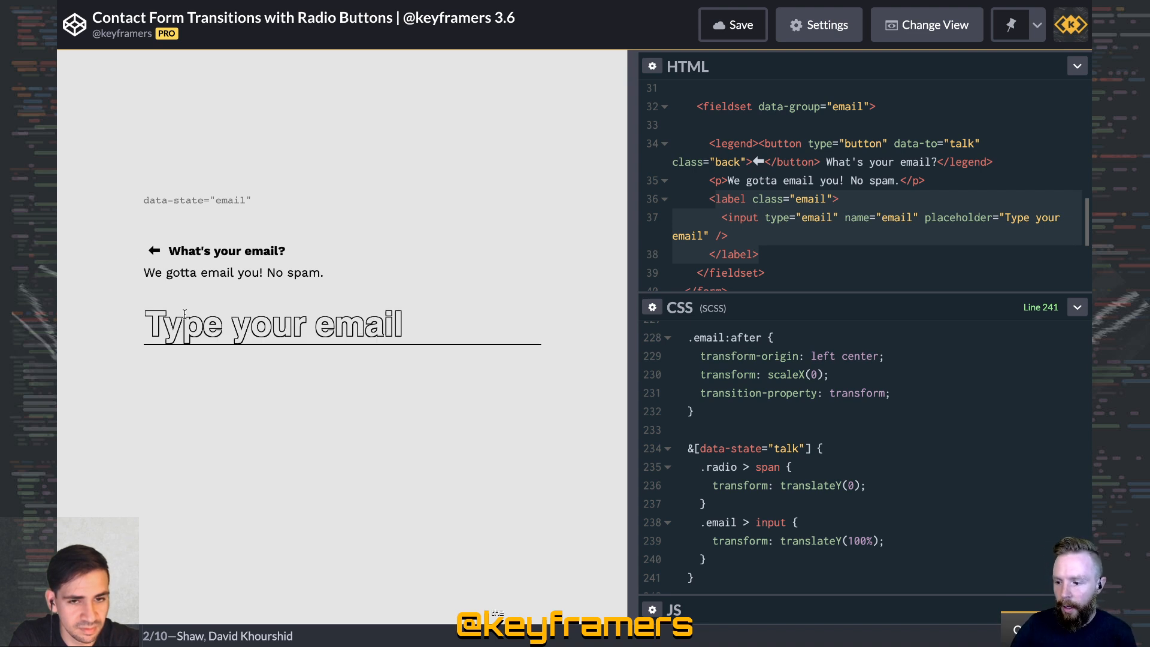
{"action": "mouse_move", "coordinate": [154, 251]}
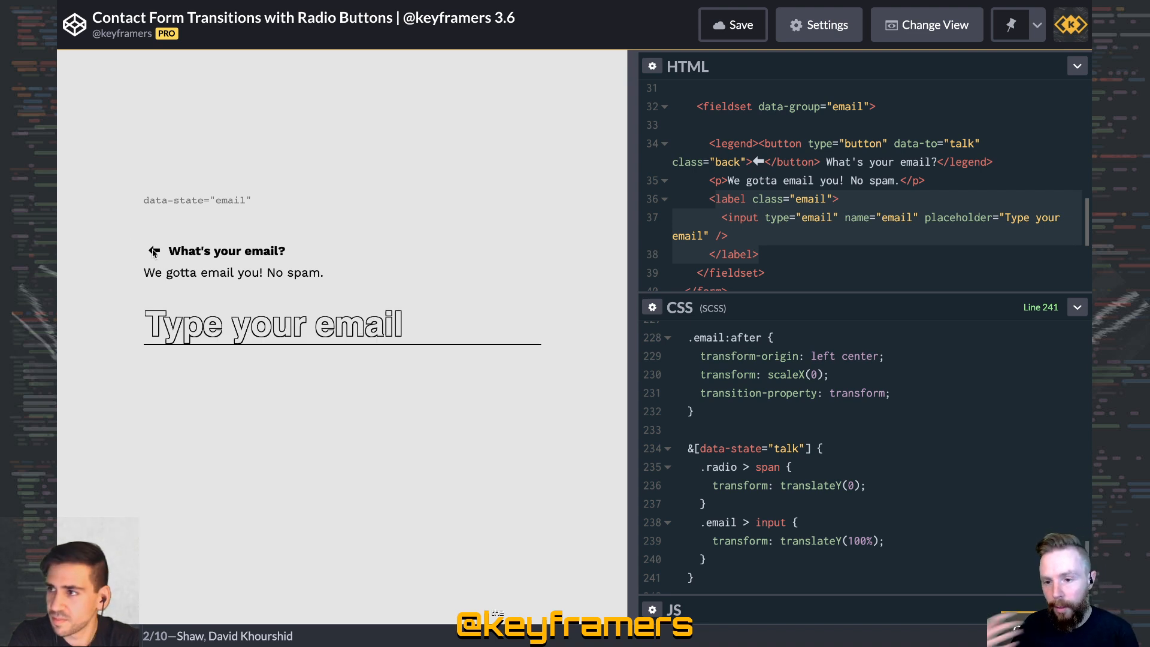